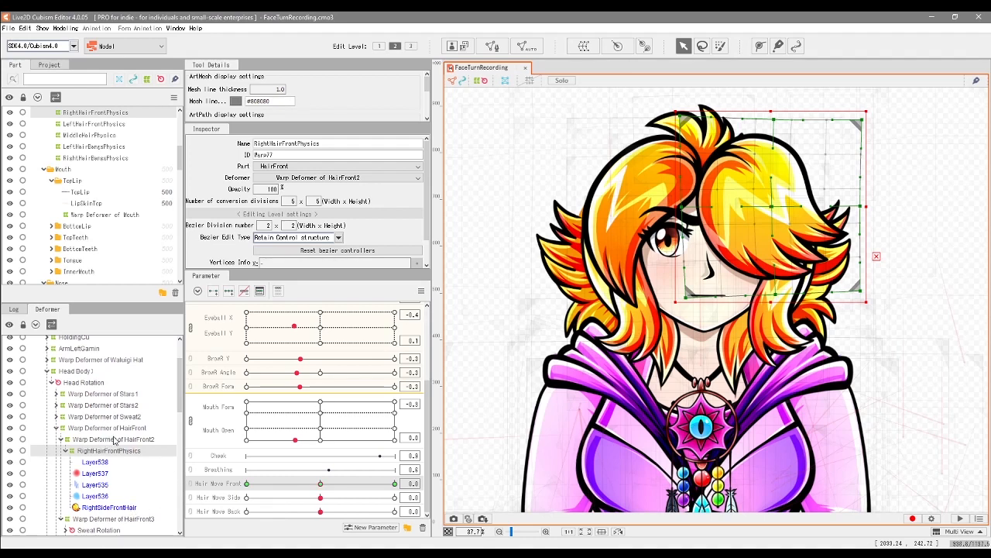
- Inspect the HairFront2 and RightHairFrontPhysics warp deformers in the hierarchy
click(100, 439)
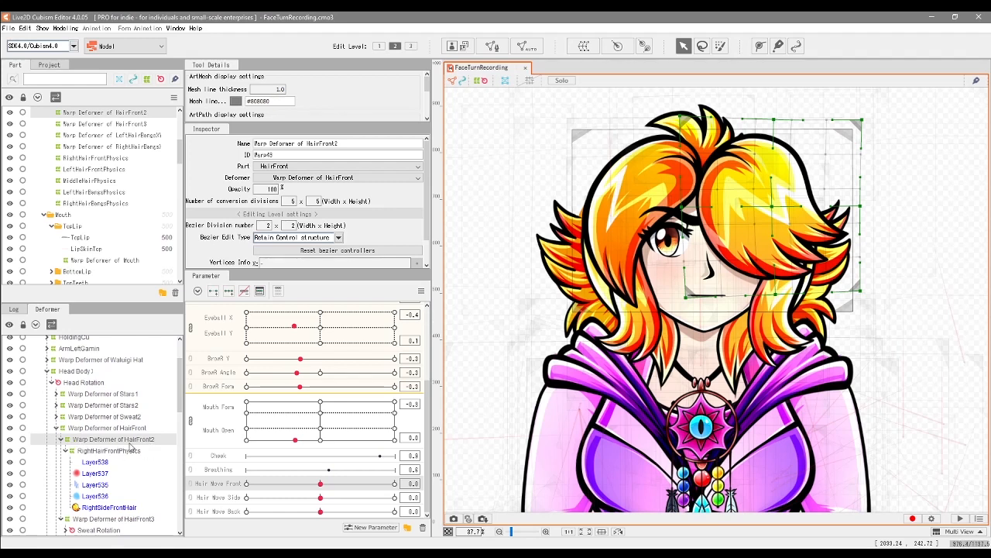
click(105, 450)
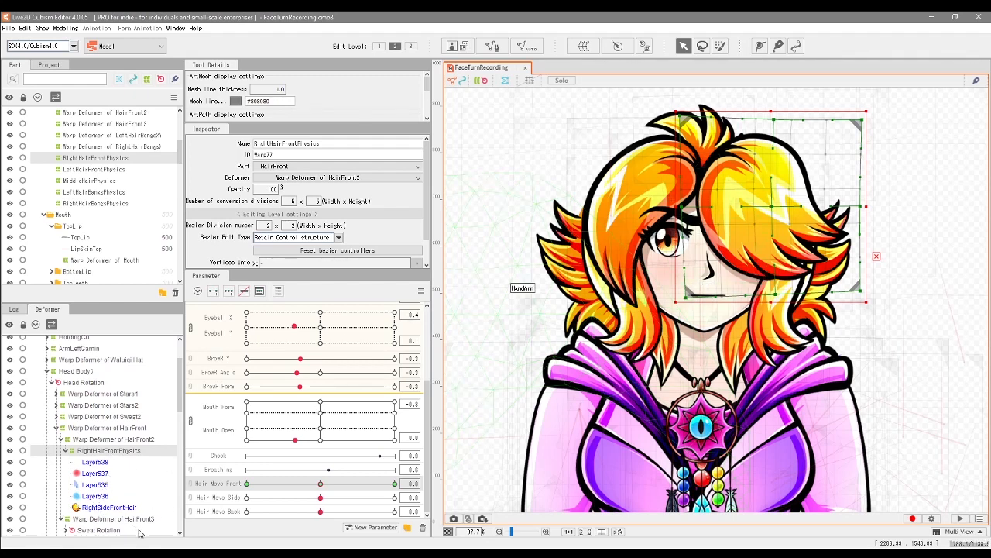
click(105, 503)
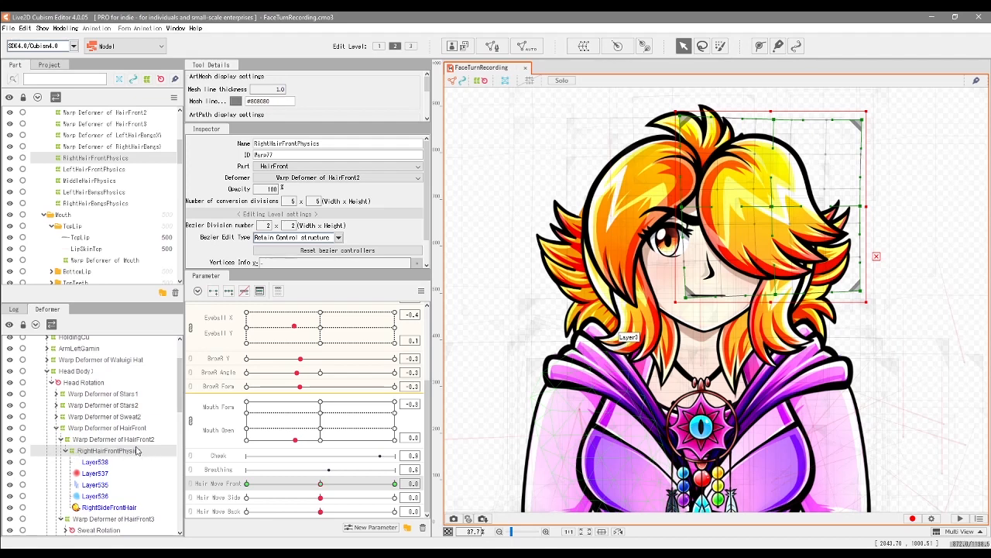
mouse_move(132, 455)
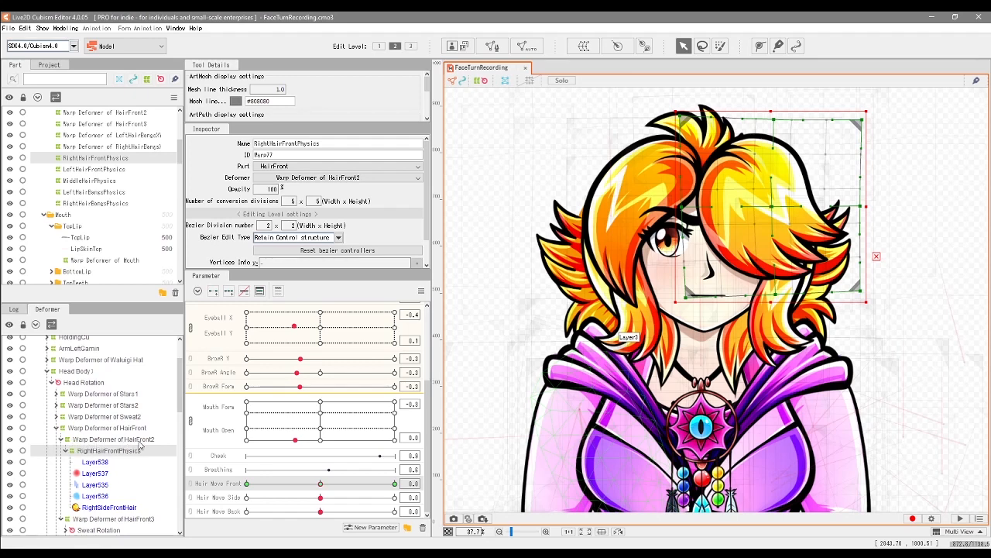
mouse_move(131, 441)
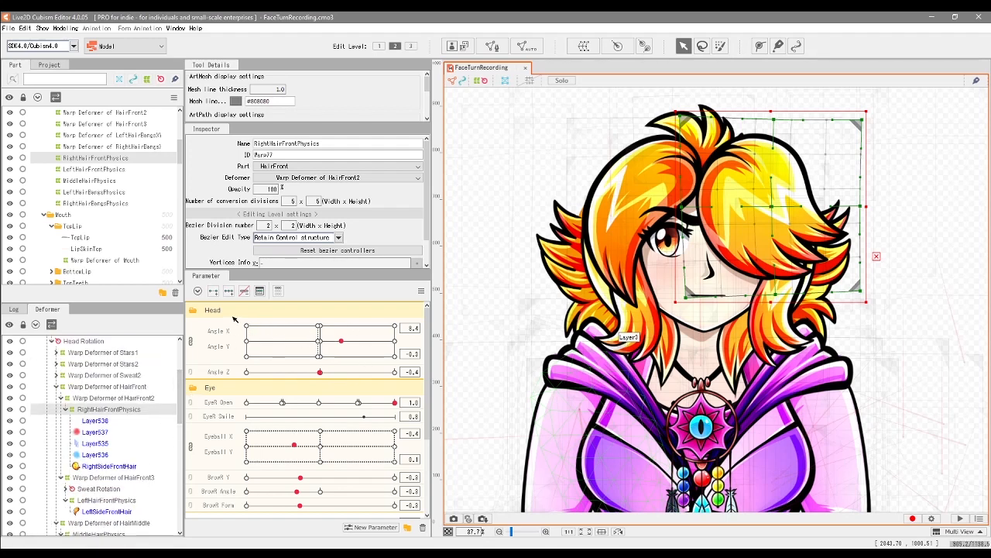
mouse_move(254, 324)
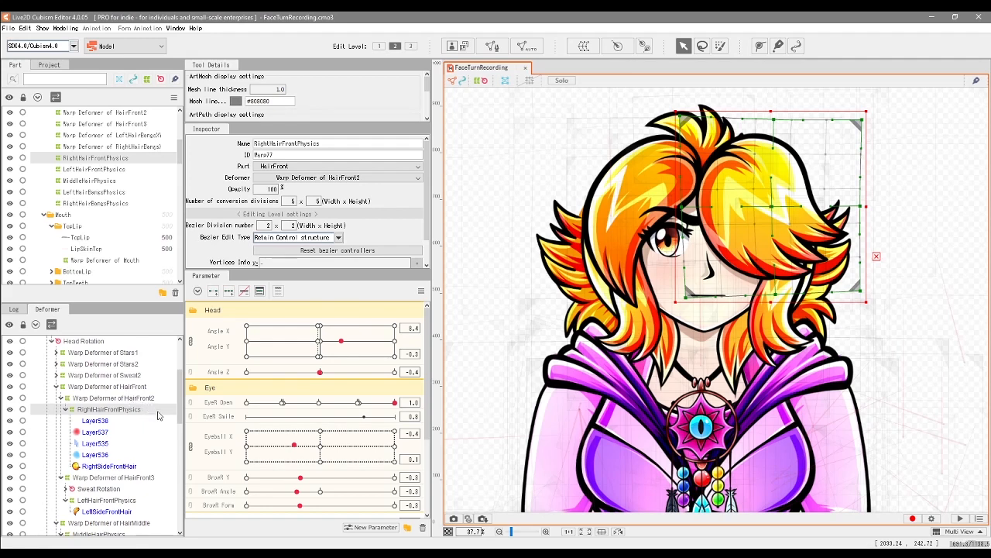
- Inspect the HairMiddle warp deformer and the LeftHairFrontPhysics deformer further down
scroll(down, 3)
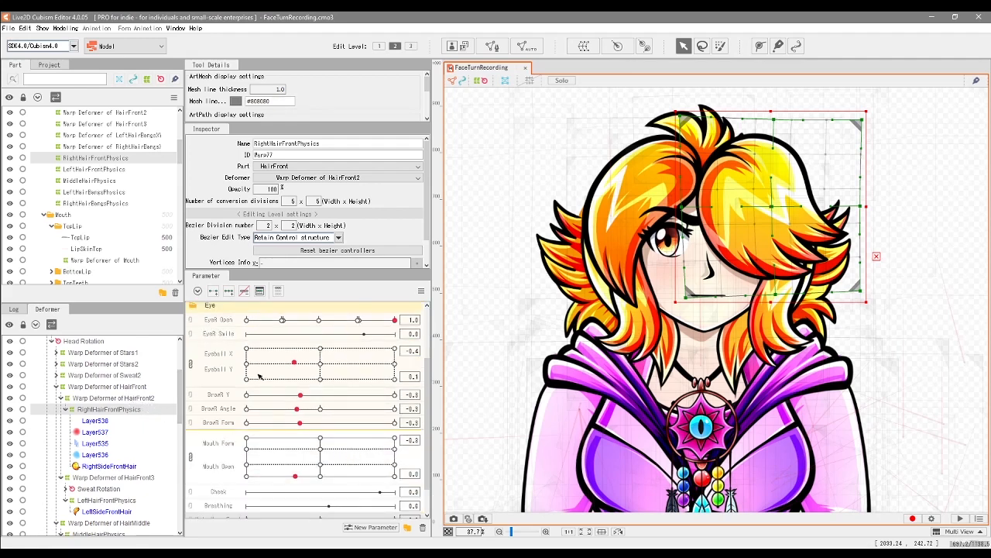
scroll(down, 3)
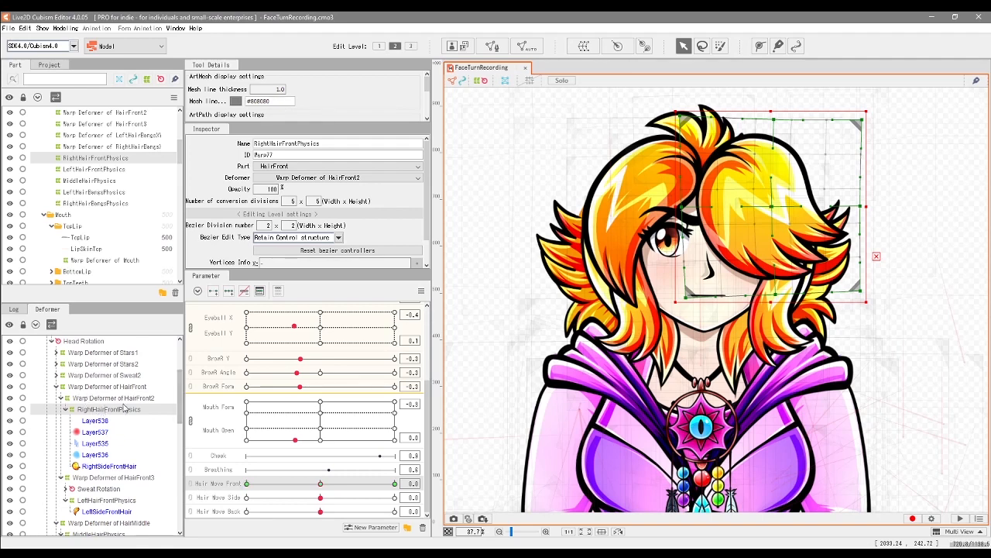
mouse_move(152, 413)
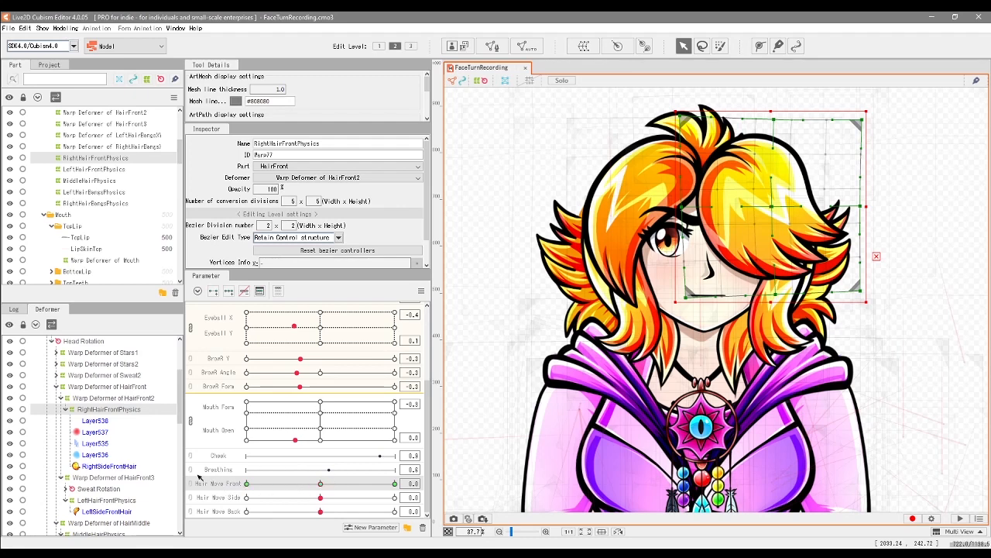
scroll(down, 3)
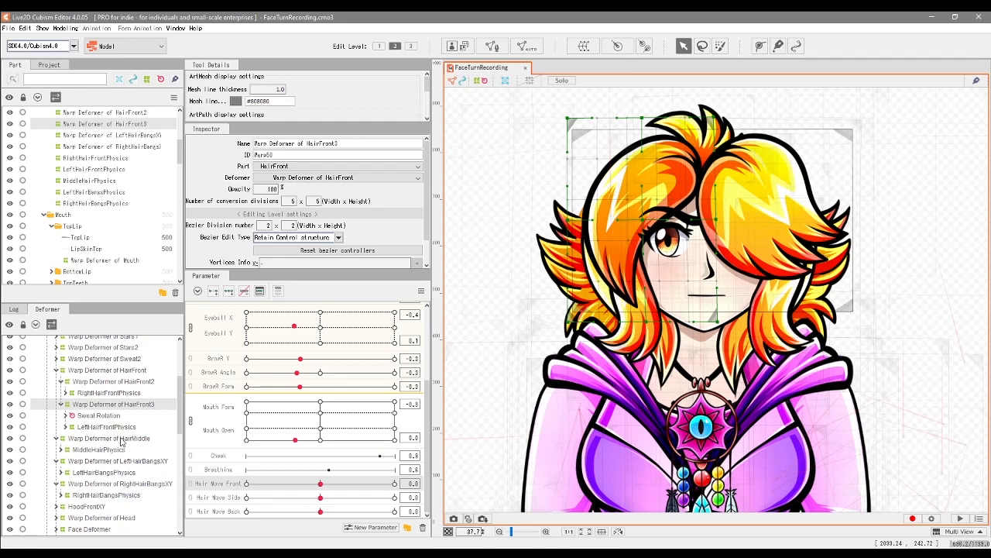
click(111, 439)
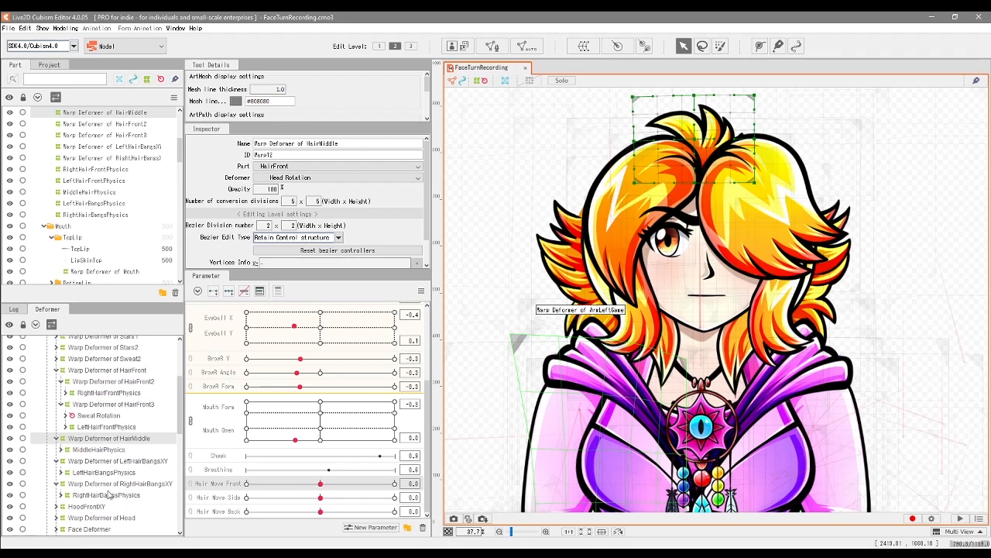
mouse_move(37, 479)
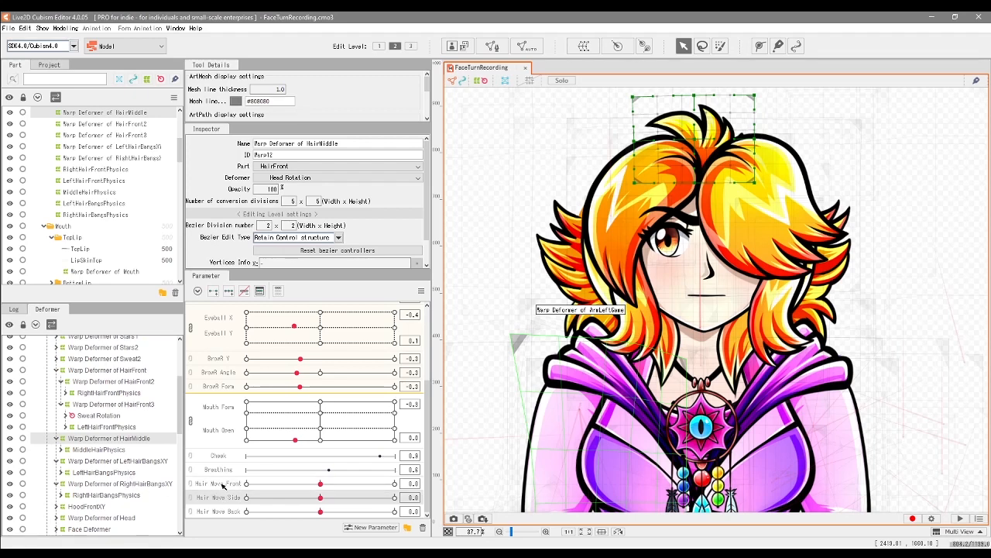
mouse_move(270, 487)
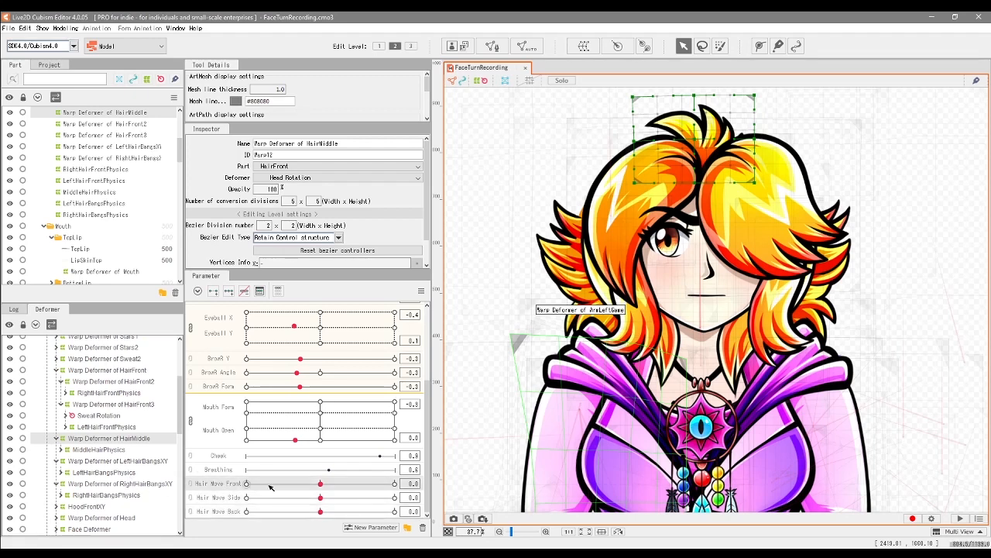
mouse_move(368, 485)
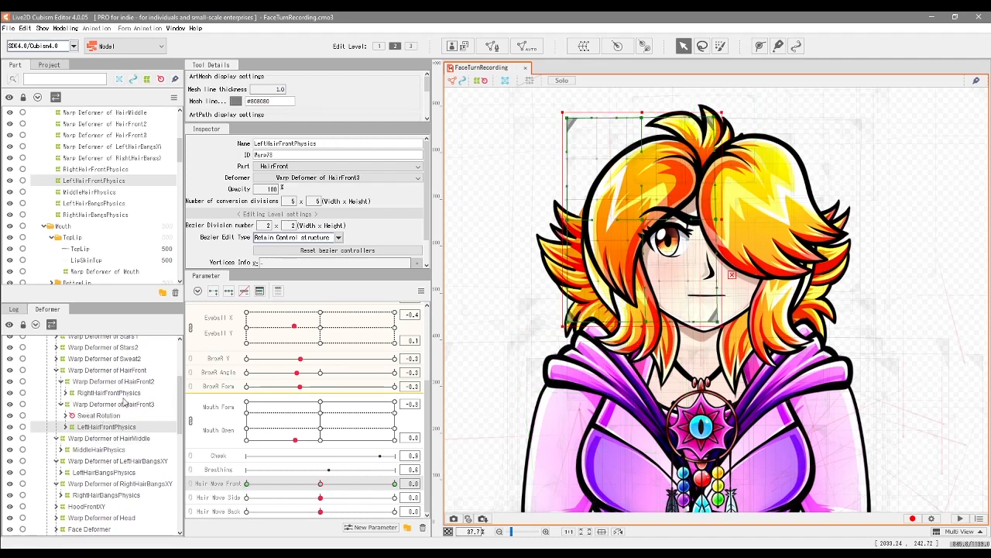
click(106, 427)
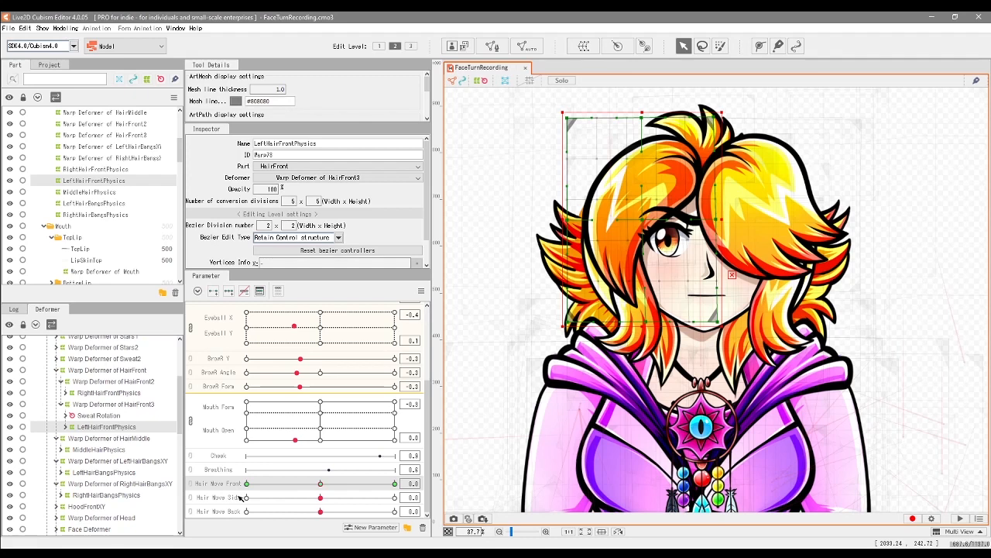
mouse_move(240, 495)
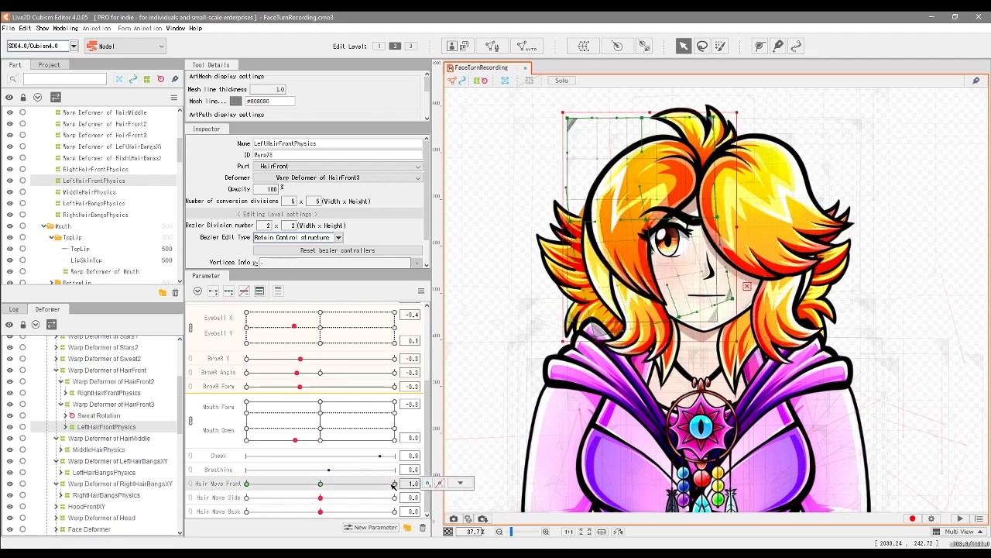
- Swing Hair Wave Front negative and back to neutral, then bend Hair Wave Side negative
drag(395, 483, 320, 482)
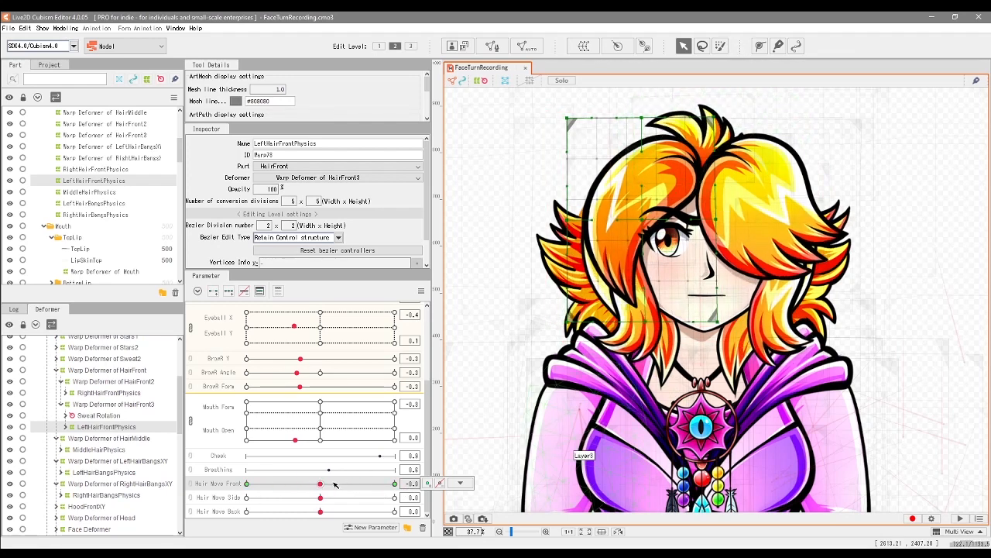
drag(320, 483, 279, 483)
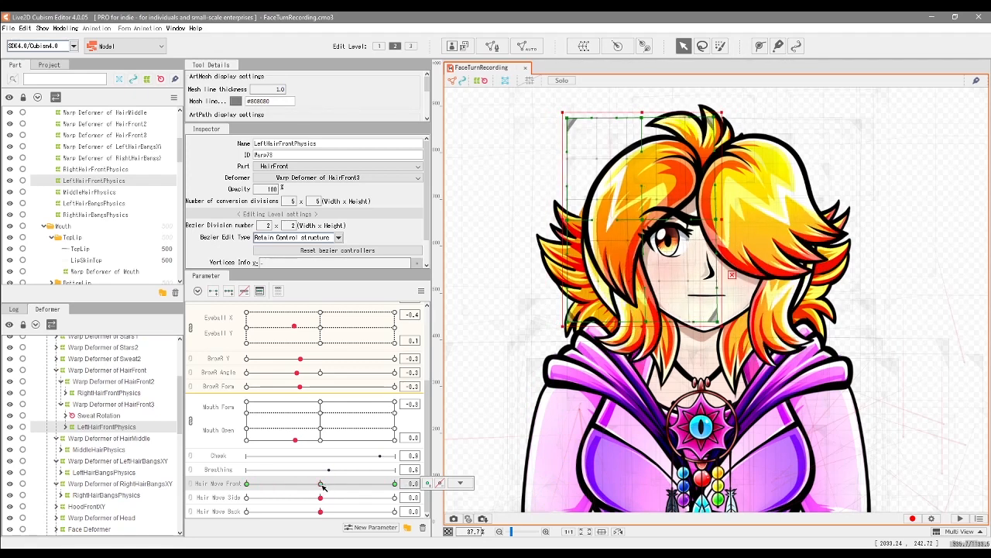
drag(320, 483, 268, 483)
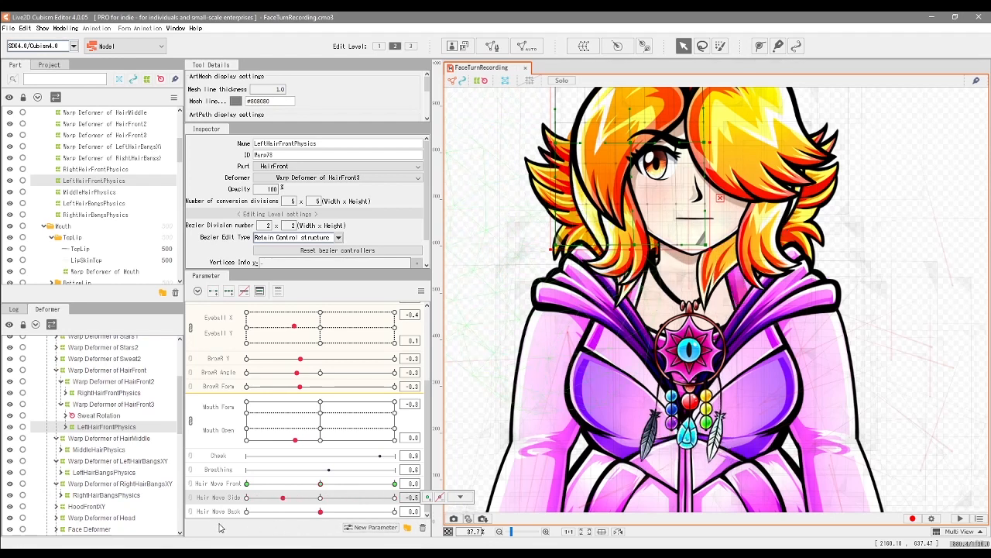
- Return Hair Wave Side to neutral and test the Hair Wave Back parameter
drag(283, 496, 246, 496)
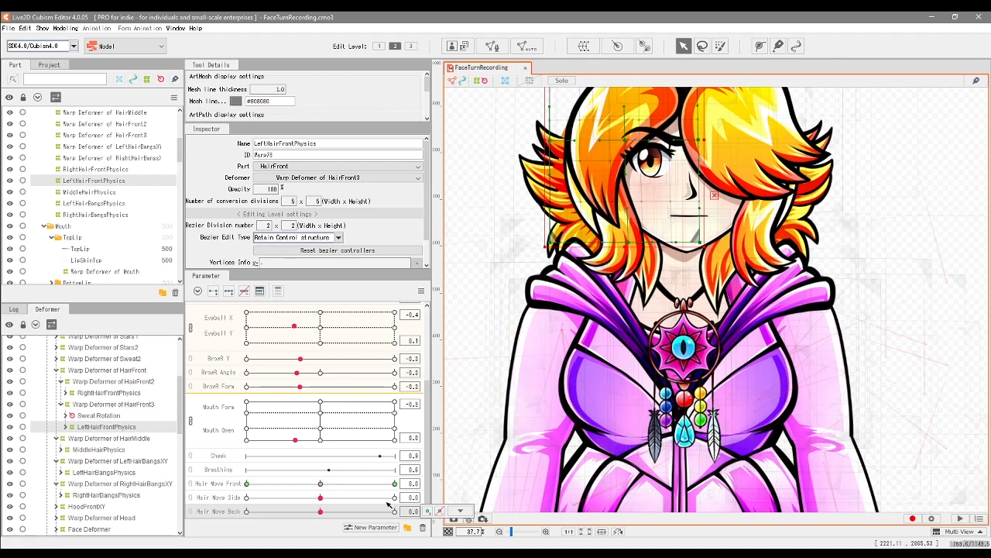
drag(320, 484, 395, 483)
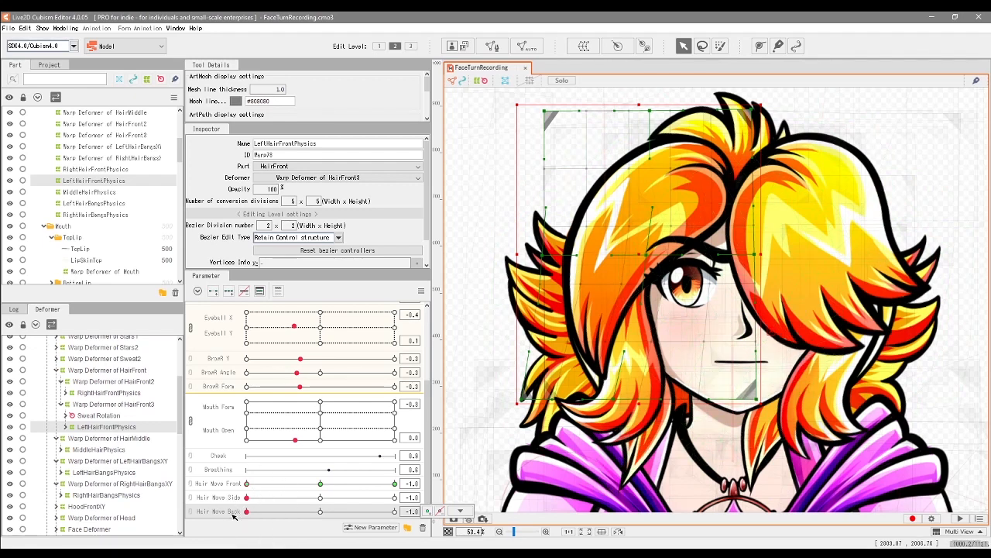
mouse_move(298, 460)
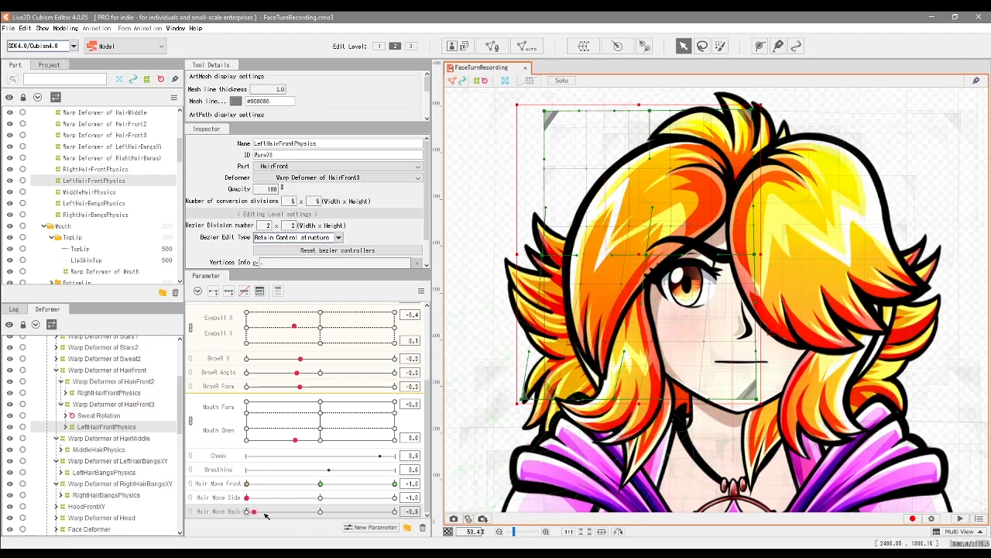
- Move the Hair Wave Back slider off its -1.0 minimum
drag(267, 511, 247, 511)
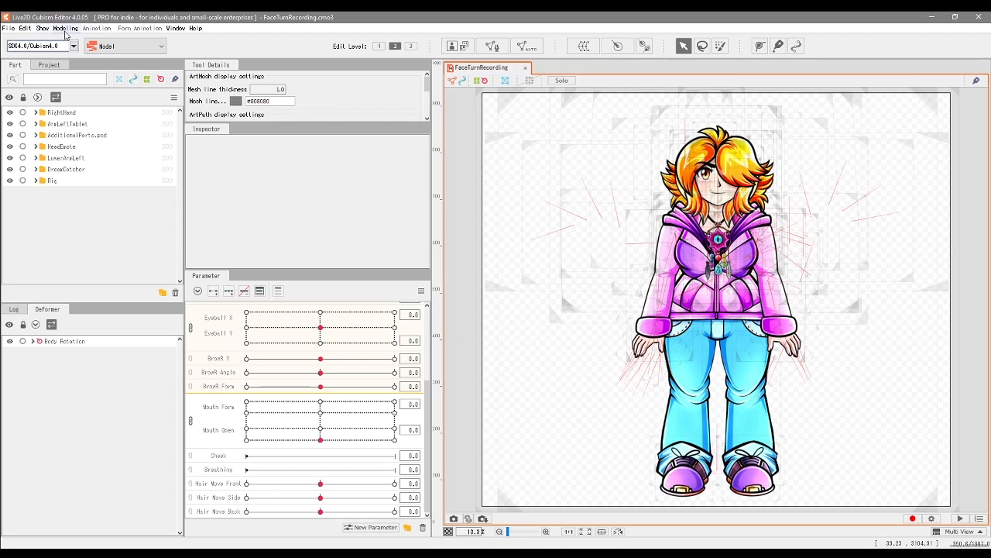
- Open Physics/Scene Blending Settings from the Modeling menu
click(58, 29)
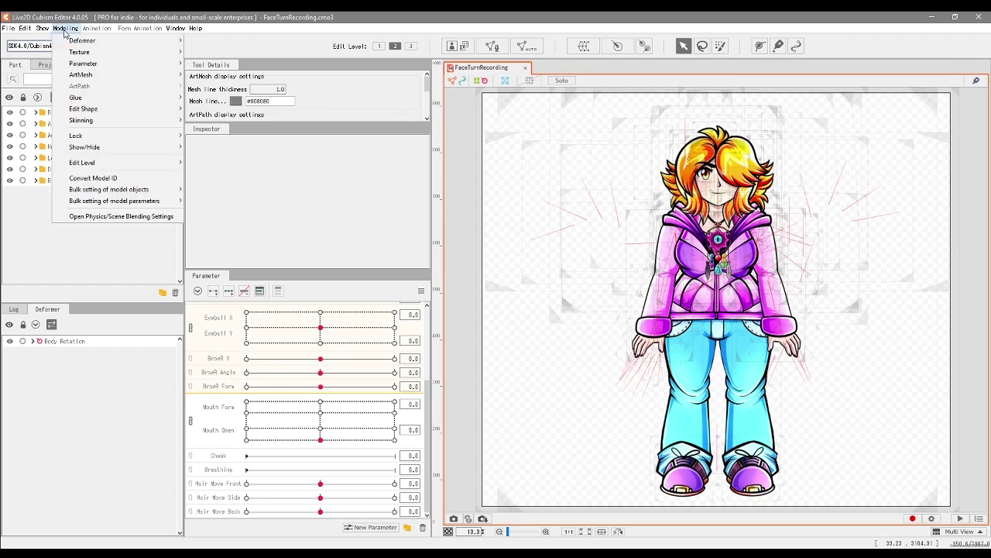
mouse_move(114, 216)
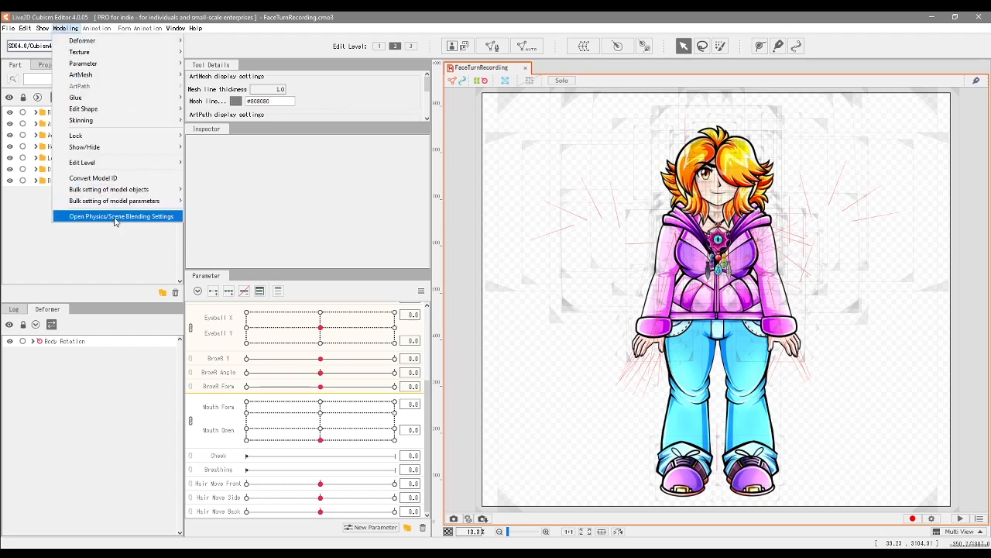
mouse_move(68, 34)
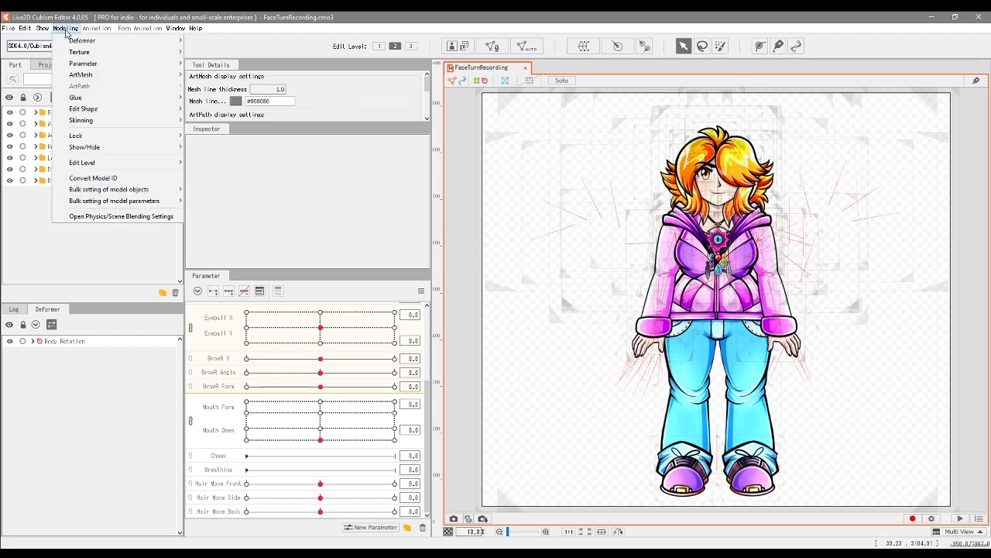
mouse_move(120, 215)
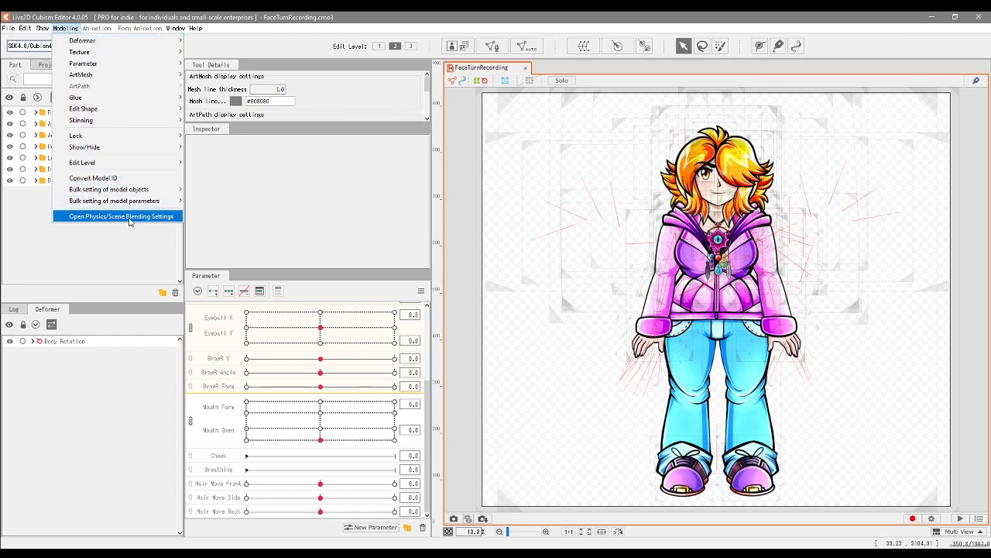
click(119, 217)
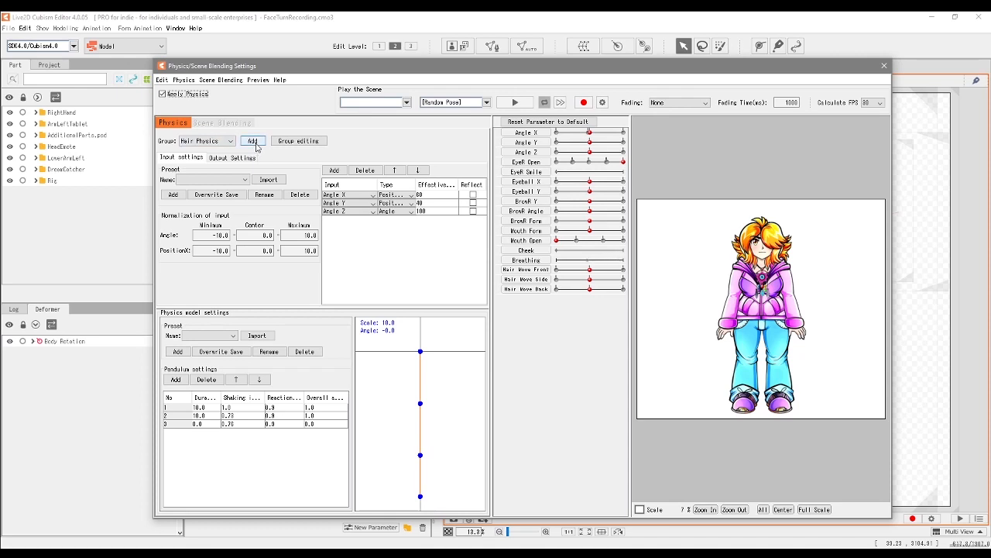
- Start adding a new physics group and focus its Name field
click(253, 141)
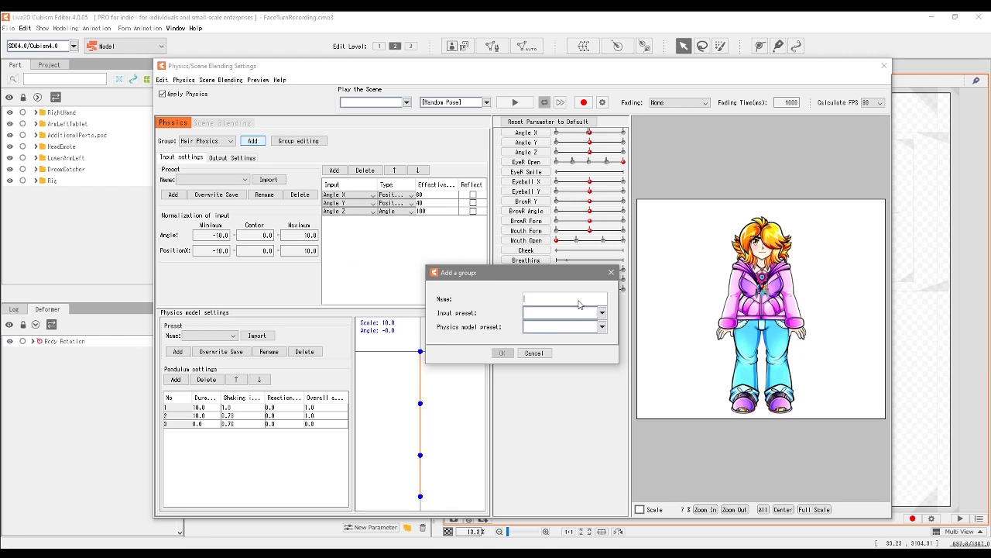
click(603, 327)
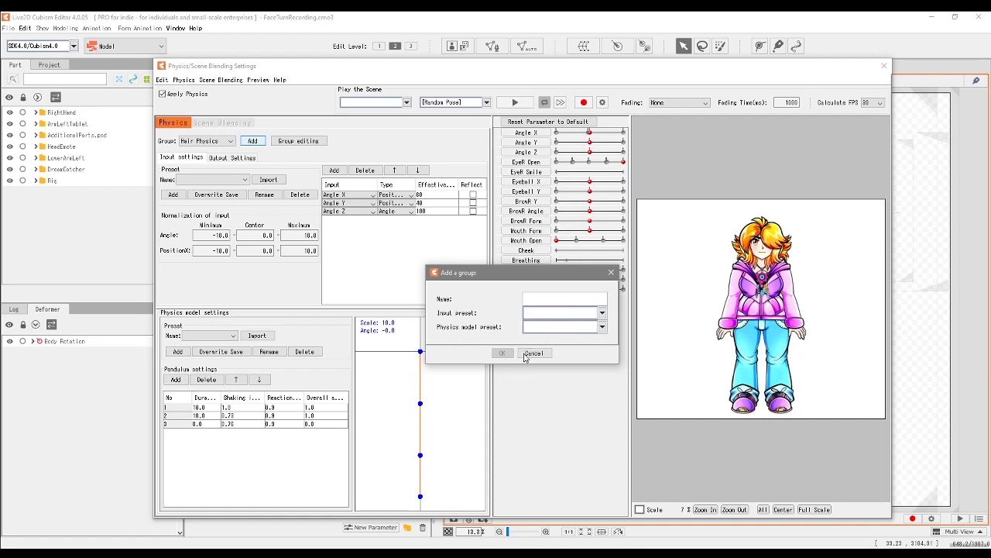
- Cancel the Add a group dialog without creating a group
click(535, 352)
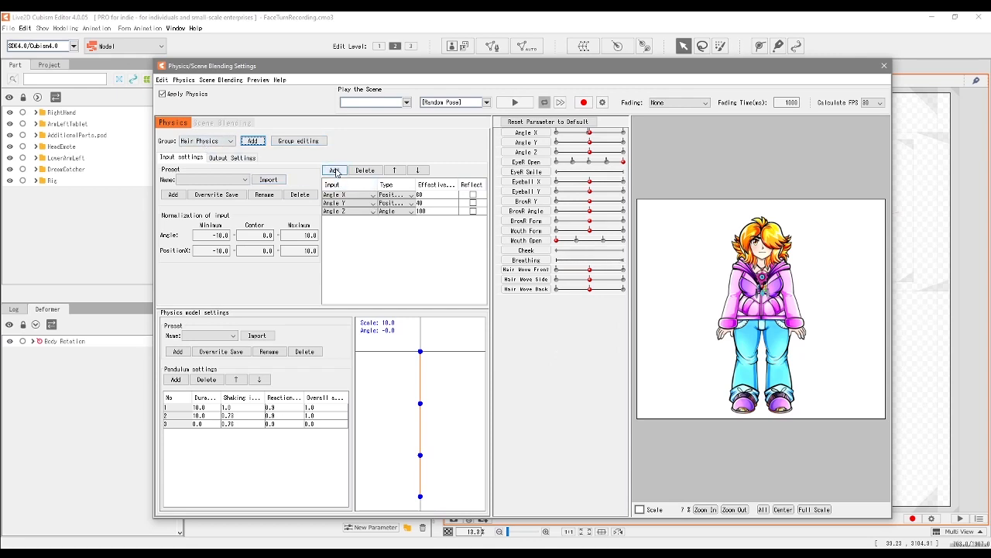
click(334, 170)
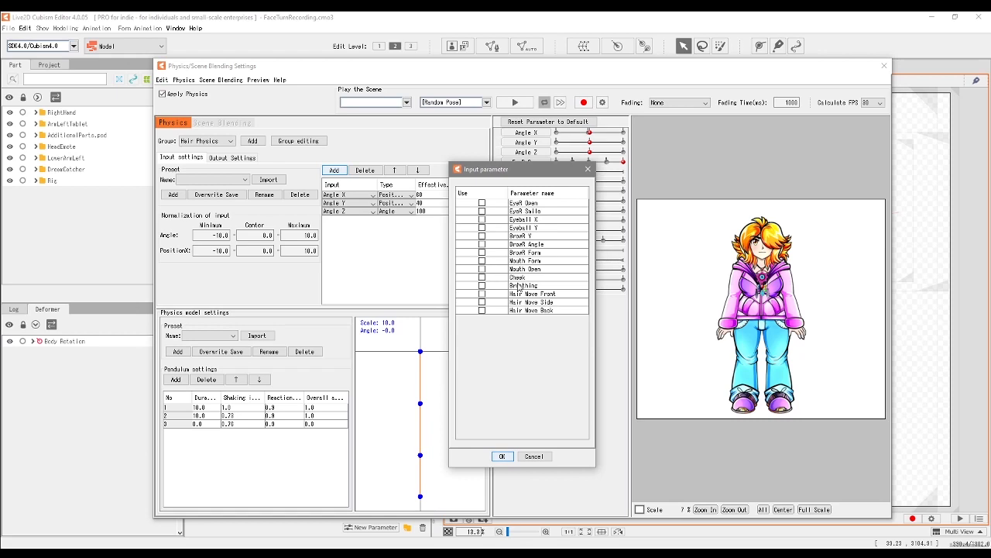
click(504, 456)
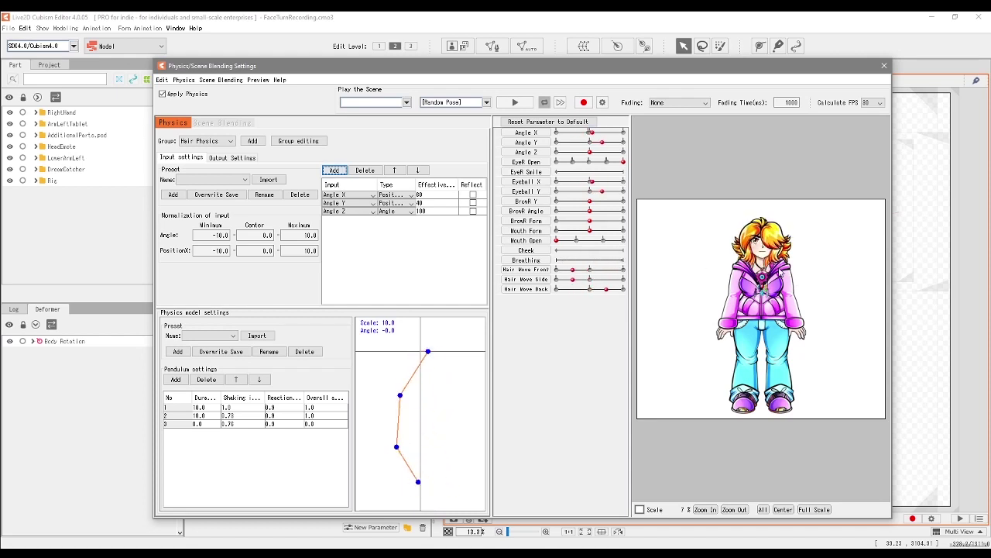
click(231, 335)
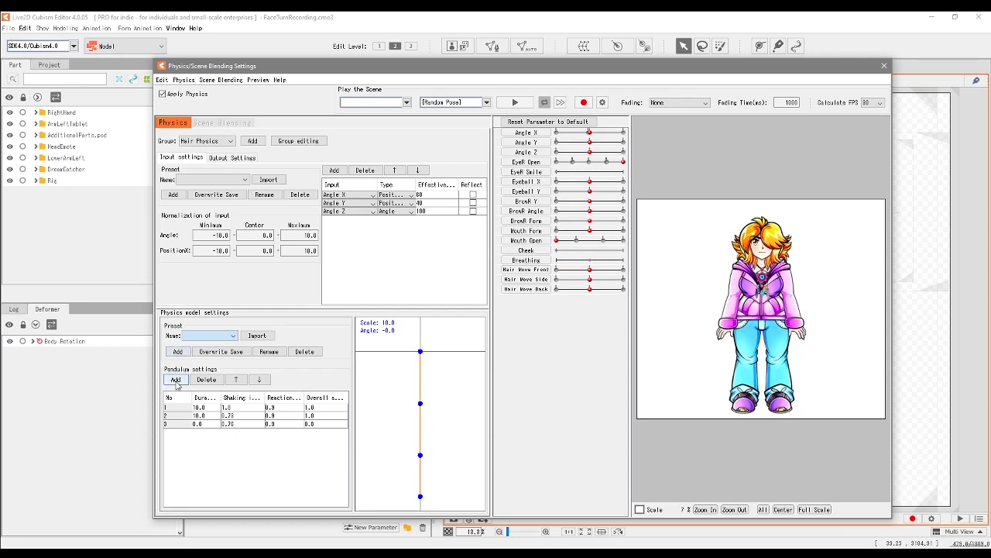
click(176, 380)
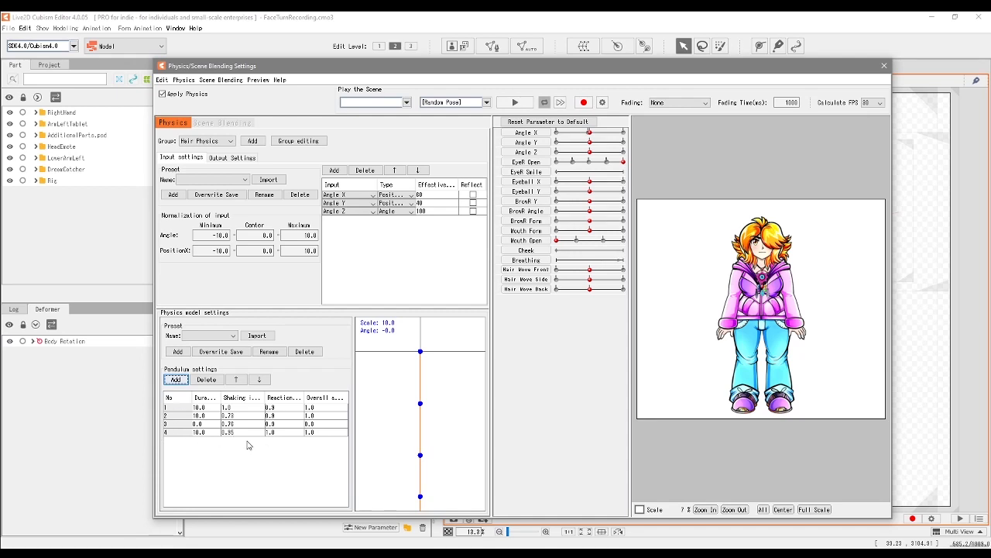
click(176, 379)
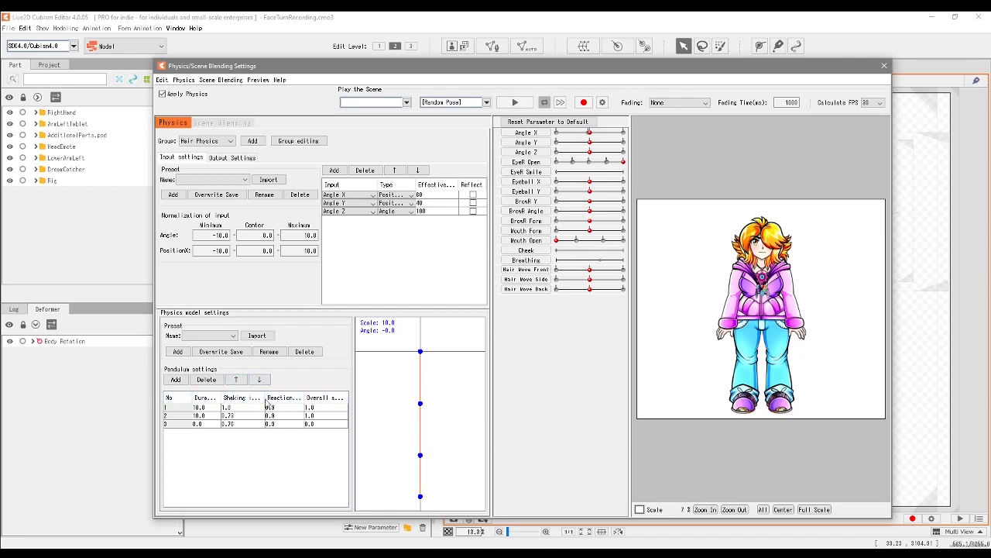
mouse_move(306, 447)
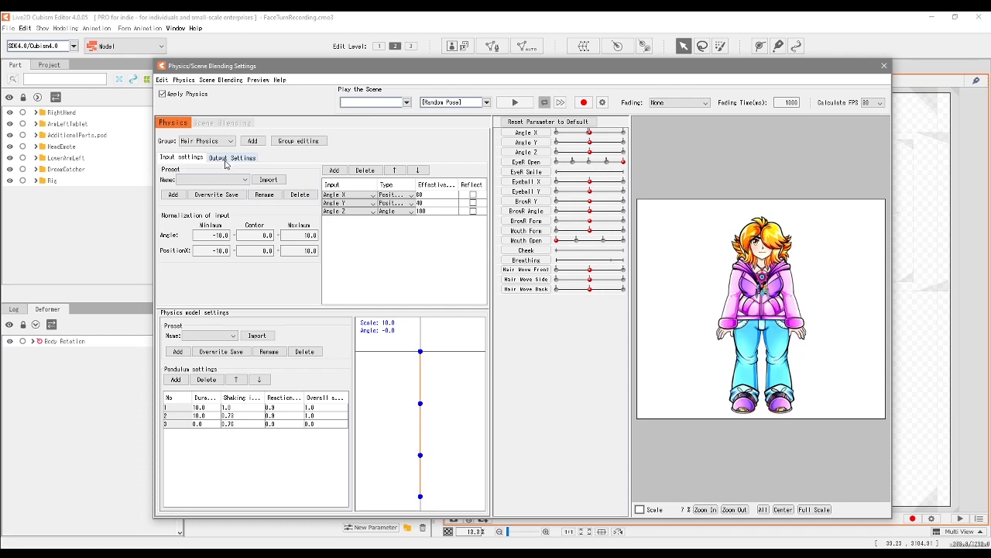
- Show Hair Physics output settings and list the parameters available as outputs
click(233, 158)
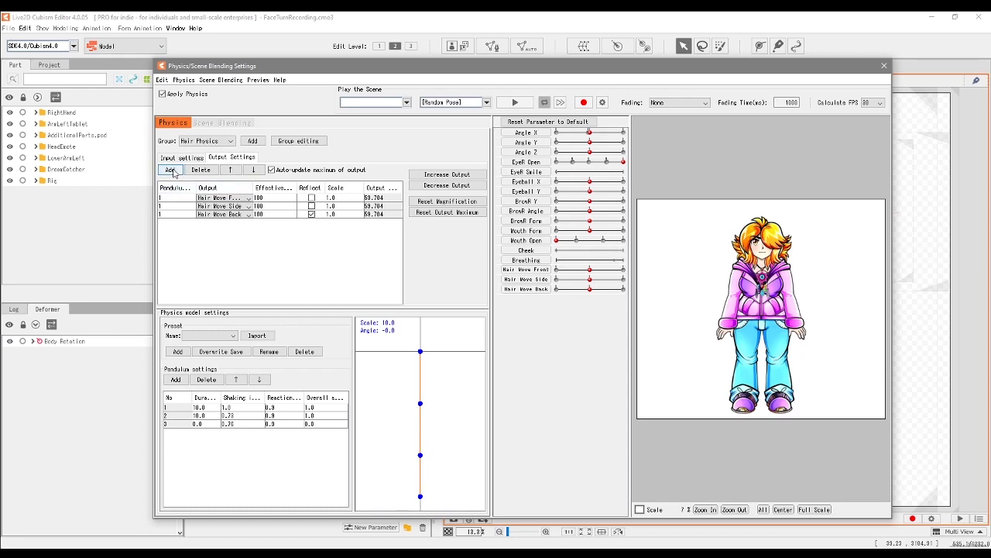
click(170, 170)
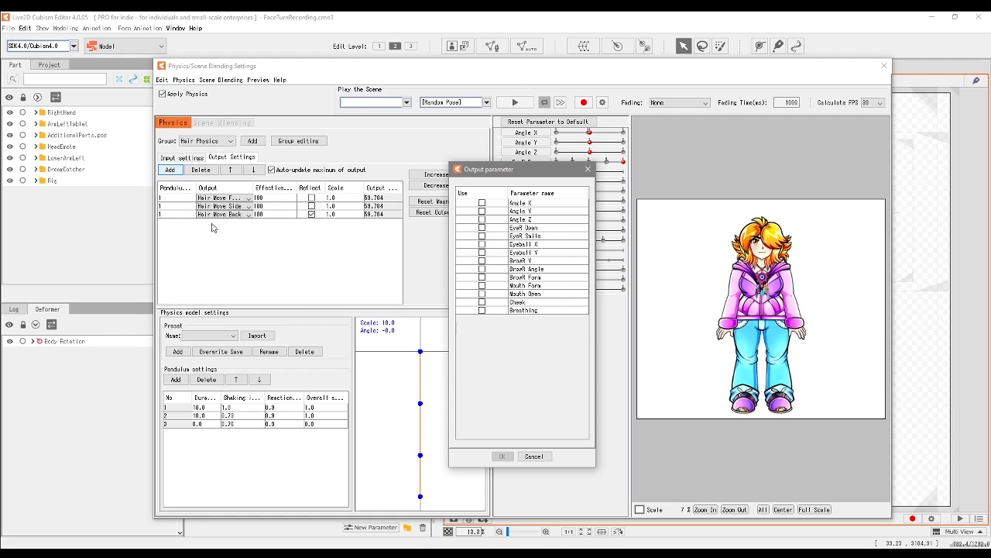
mouse_move(245, 189)
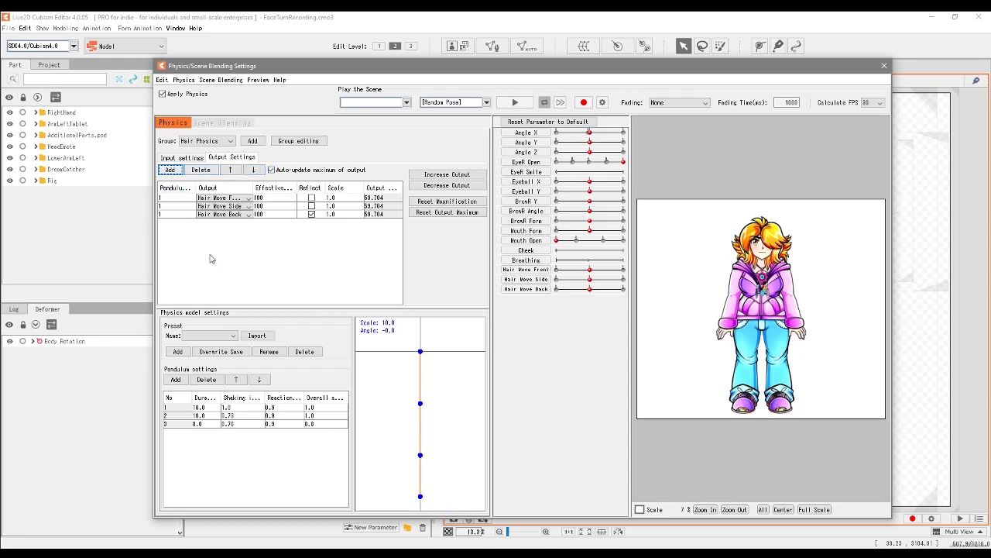
mouse_move(215, 248)
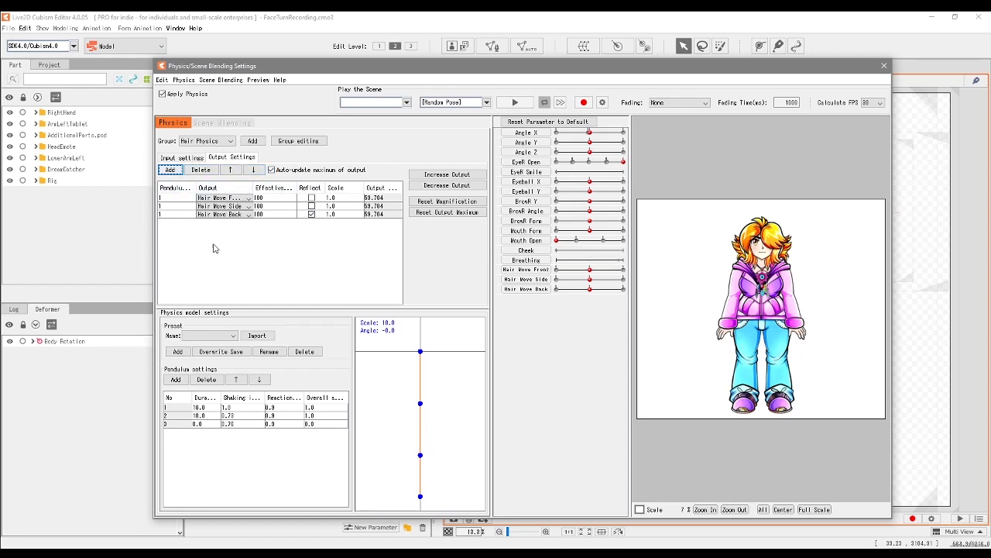
mouse_move(270, 275)
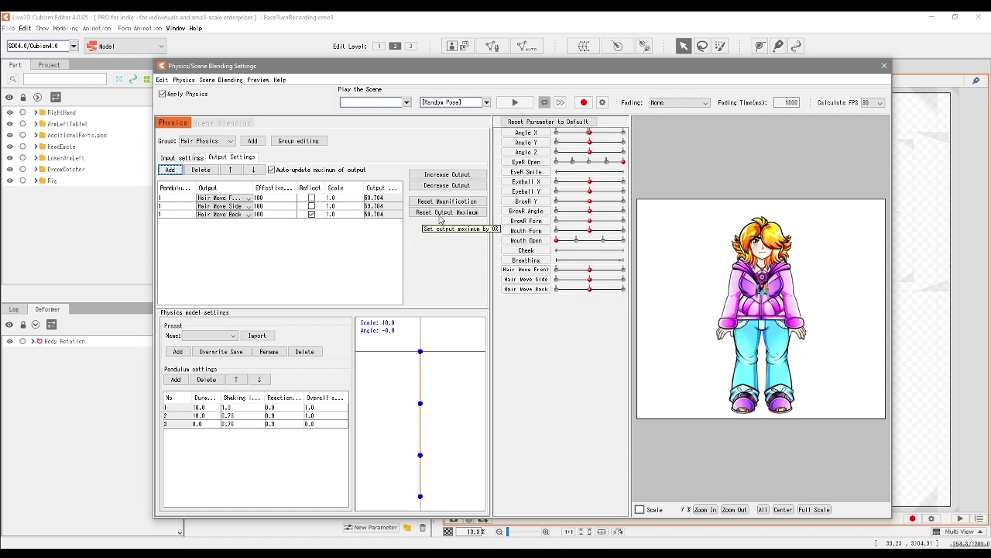
mouse_move(419, 271)
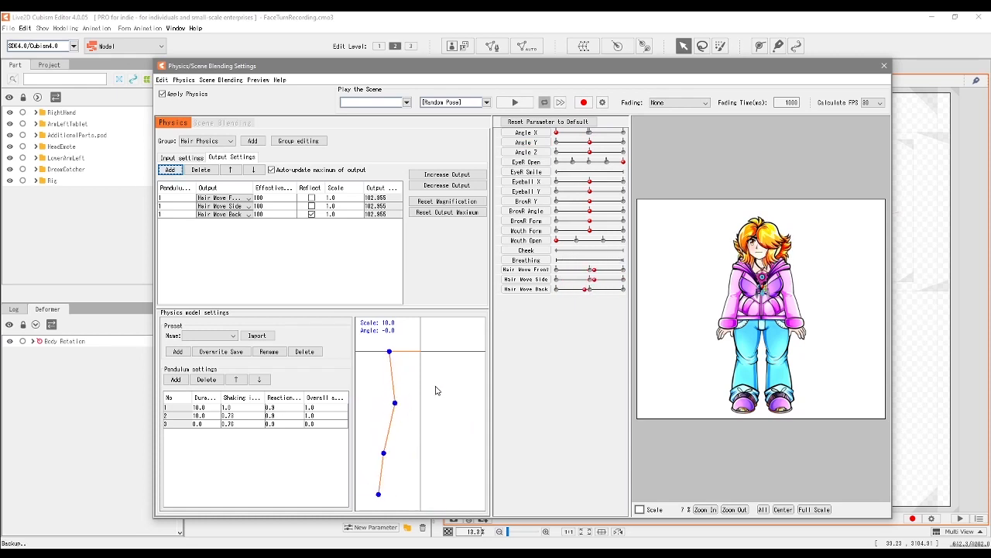
- Swing Angle X in the preview to test the hair pendulum, then close settings
drag(591, 132, 612, 132)
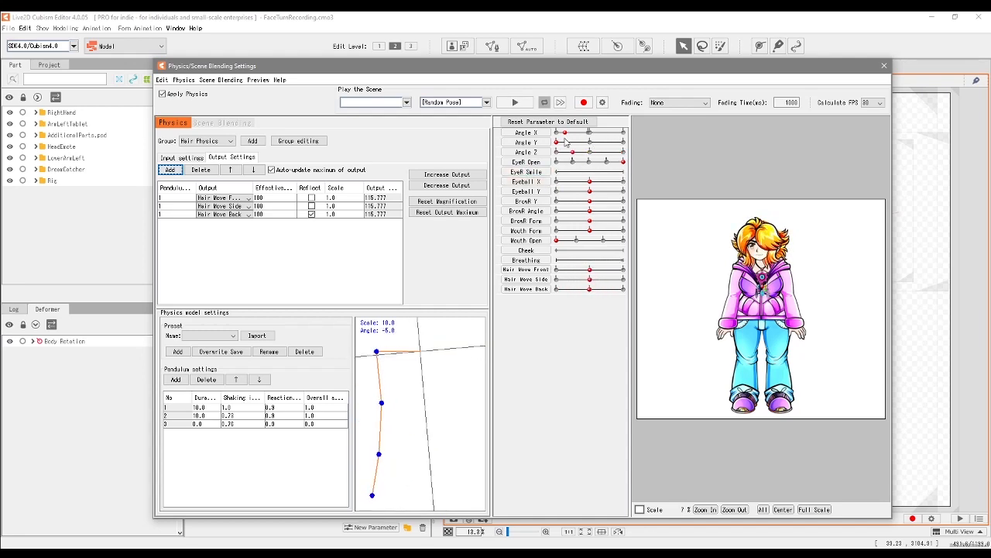
click(883, 64)
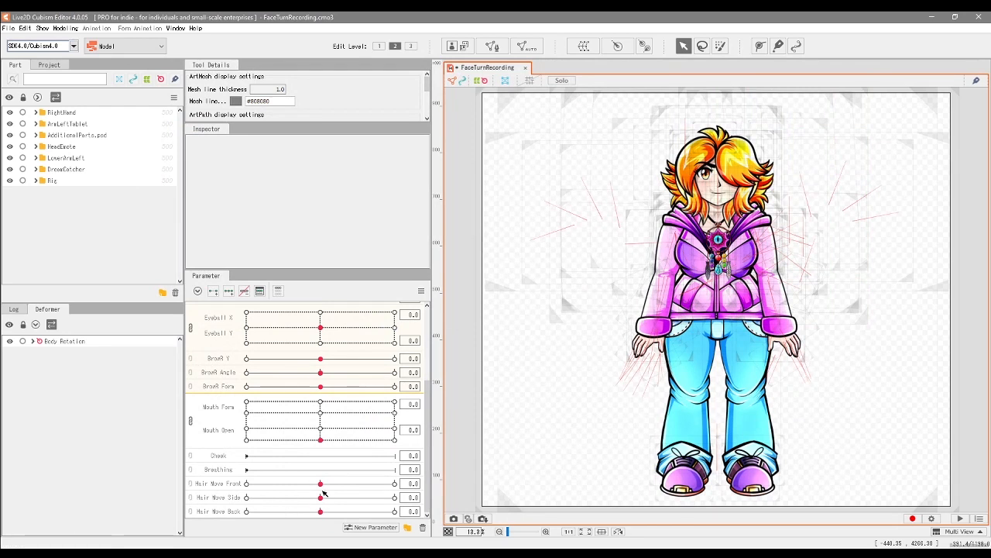
- Push Hair Wave Front up to check the front hair deformation, then bring up the export menu
drag(321, 482, 378, 483)
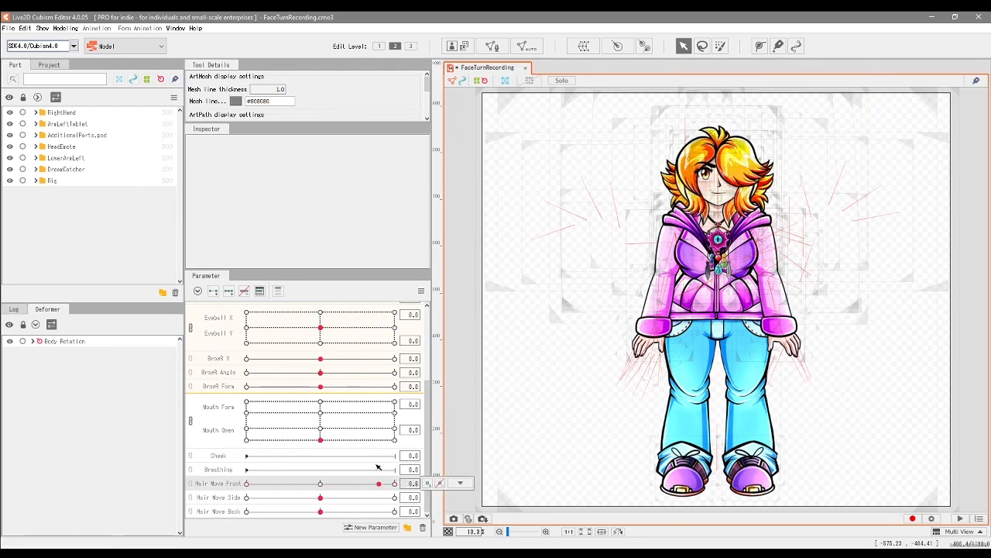
click(8, 28)
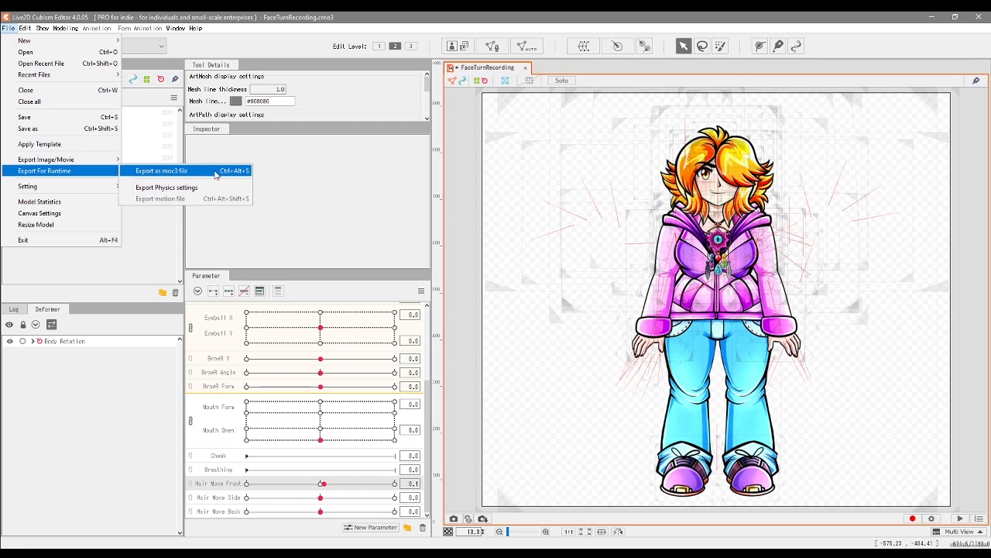
mouse_move(205, 191)
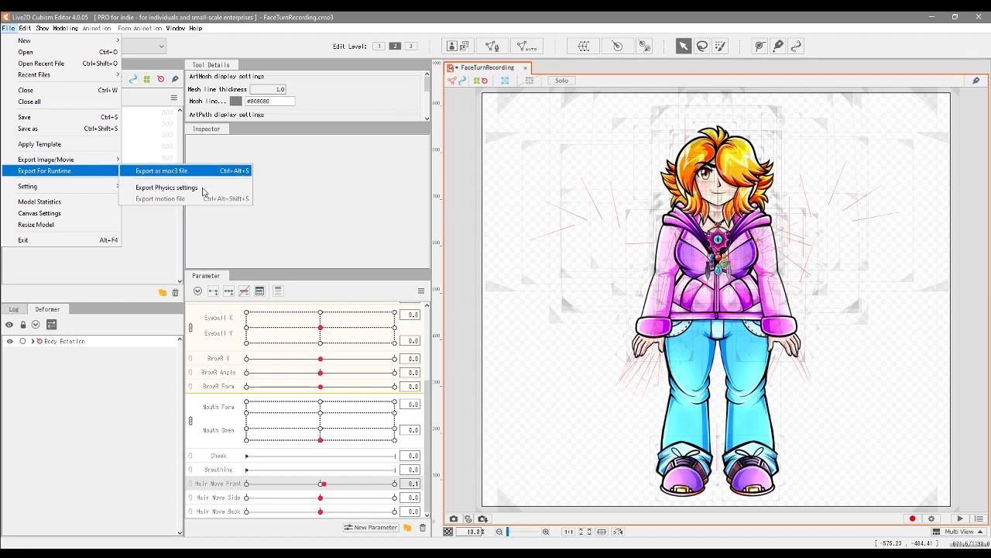
mouse_move(163, 199)
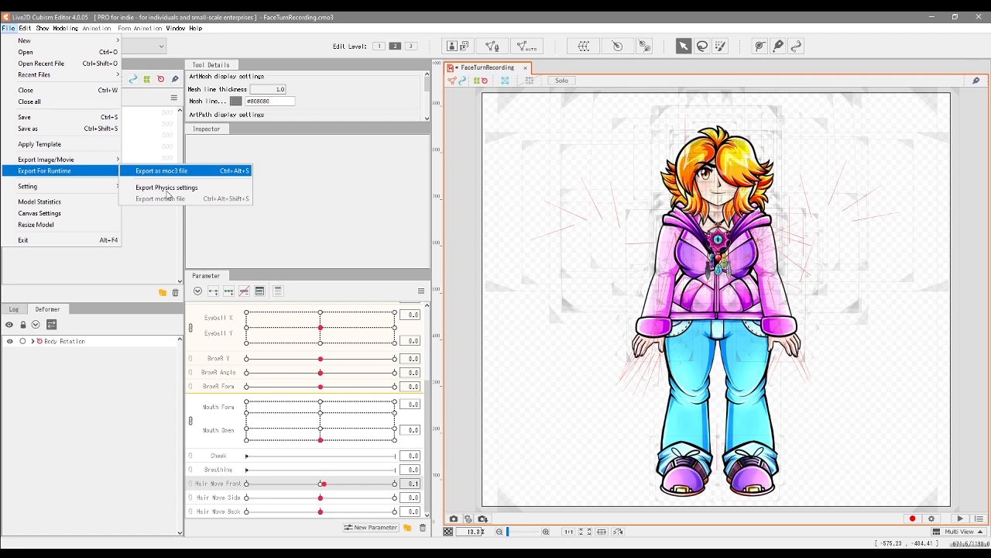
mouse_move(219, 172)
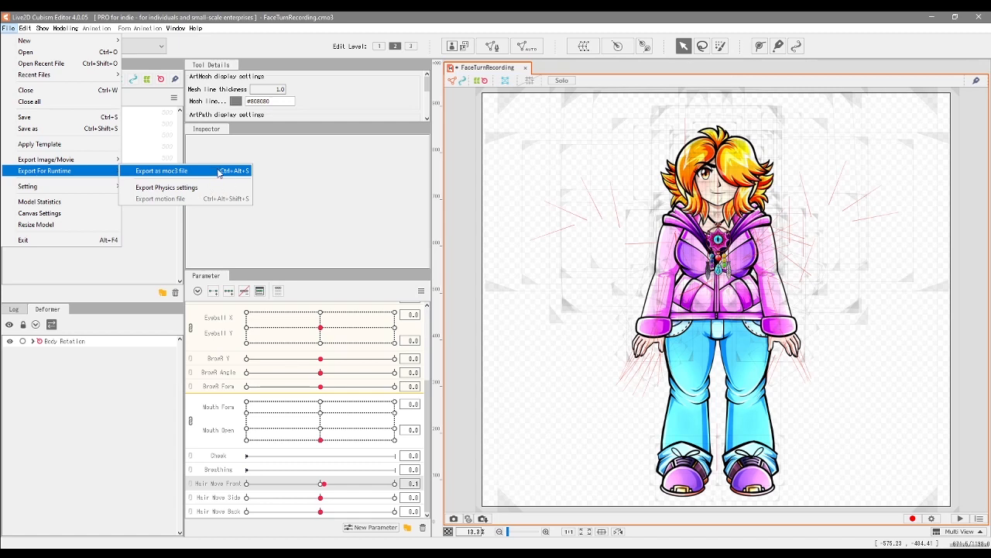
mouse_move(186, 175)
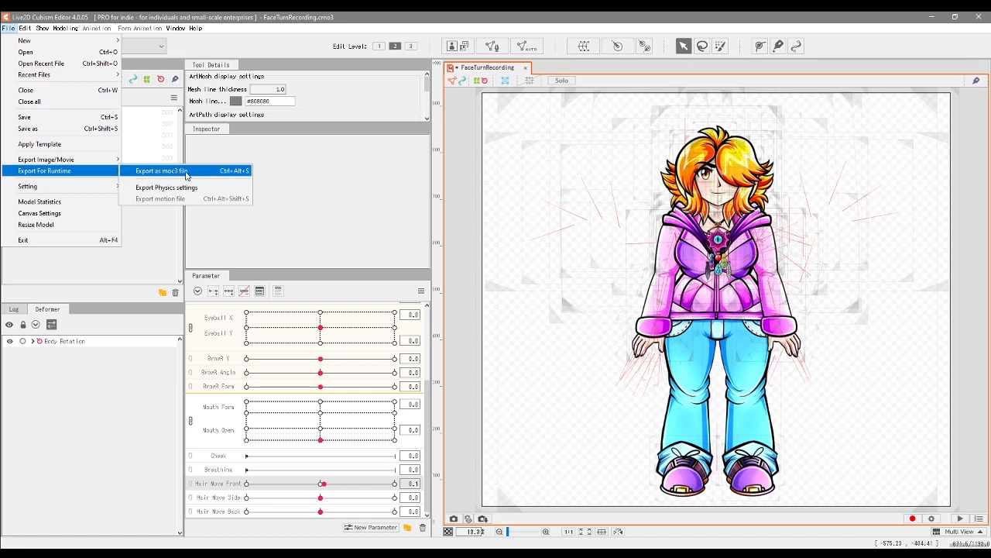
- Open the moc3 export settings from File > Export For Runtime
click(161, 171)
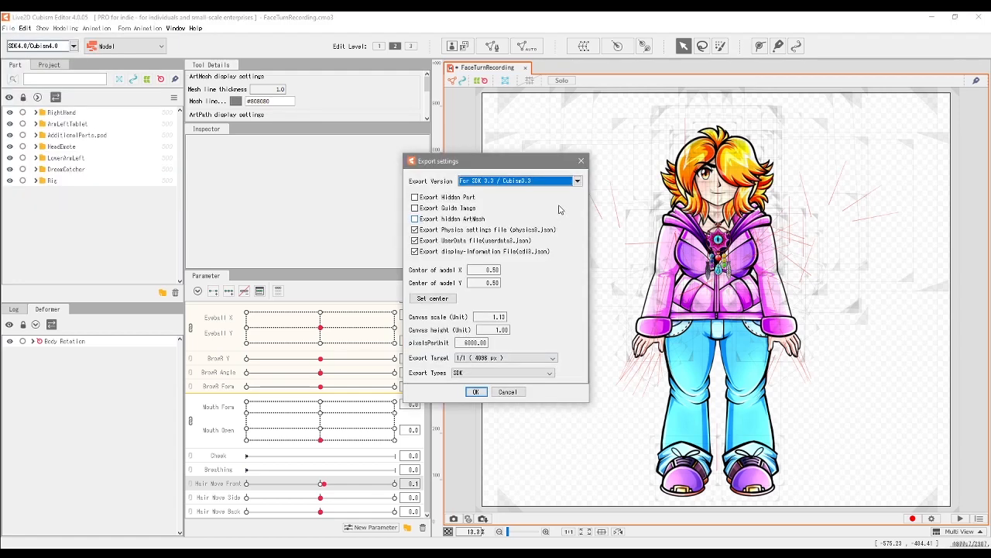
- Keep 'Export Physics settings file (physics3.json)' ticked and confirm the export settings
click(414, 229)
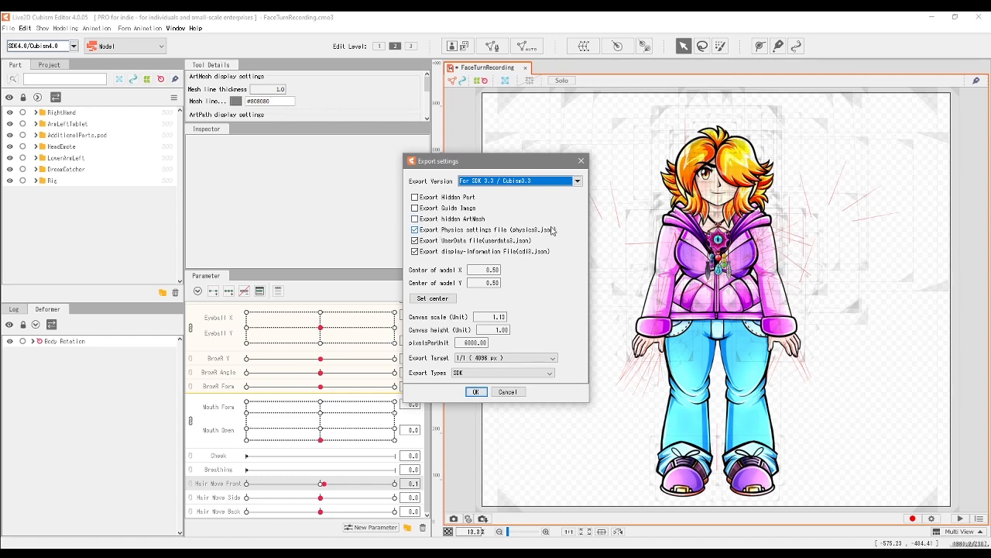
click(414, 229)
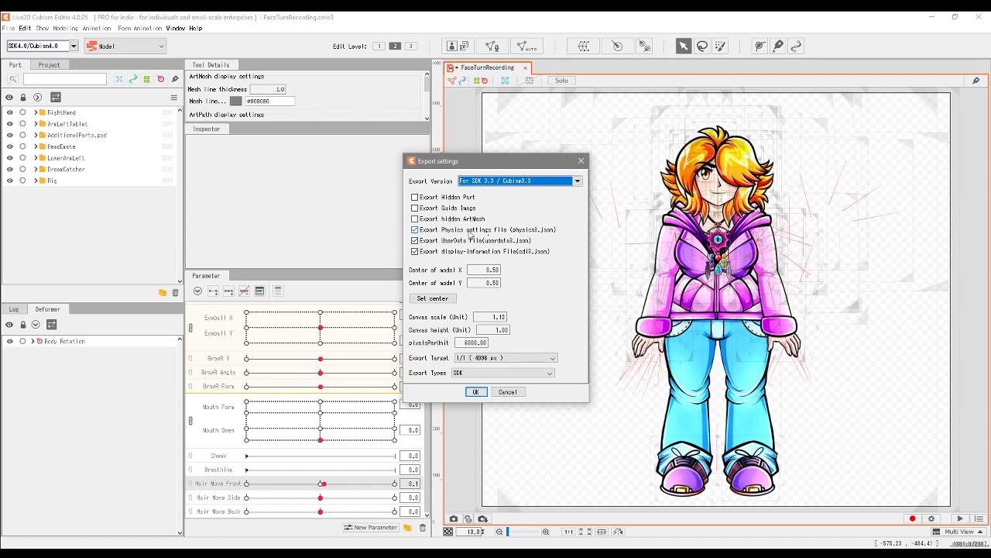
click(414, 230)
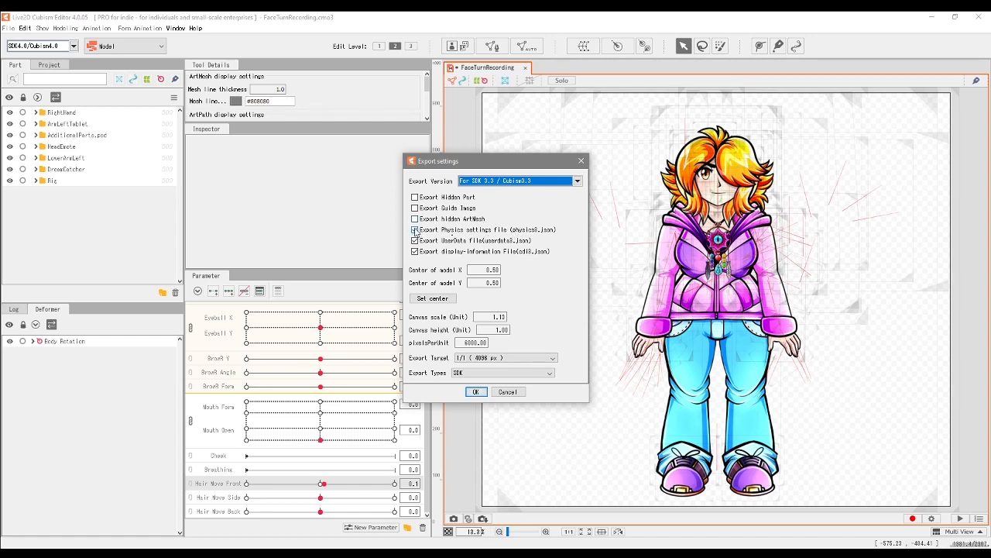
click(414, 229)
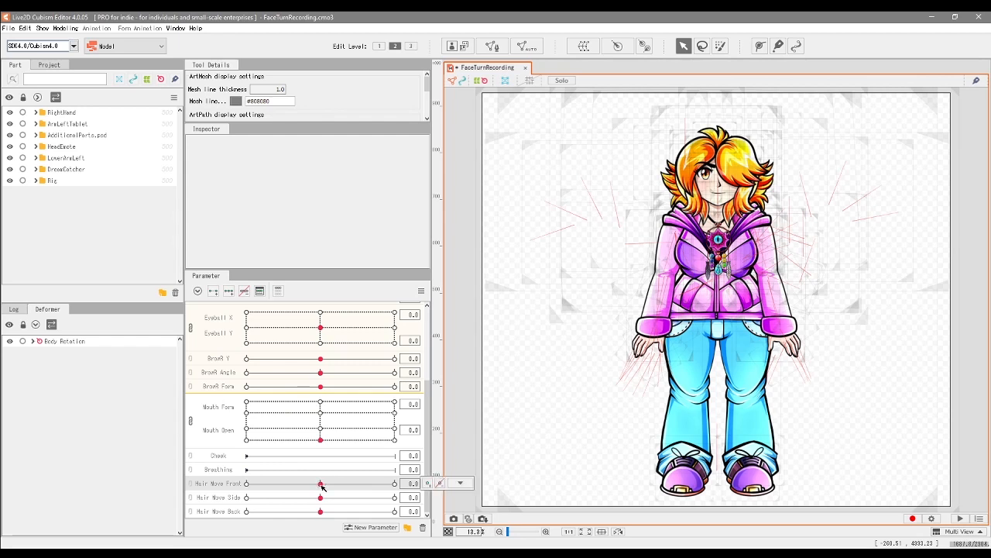
- Swing the Hair Wave Front slider to maximum and back, ending at 0.0
drag(320, 484, 376, 483)
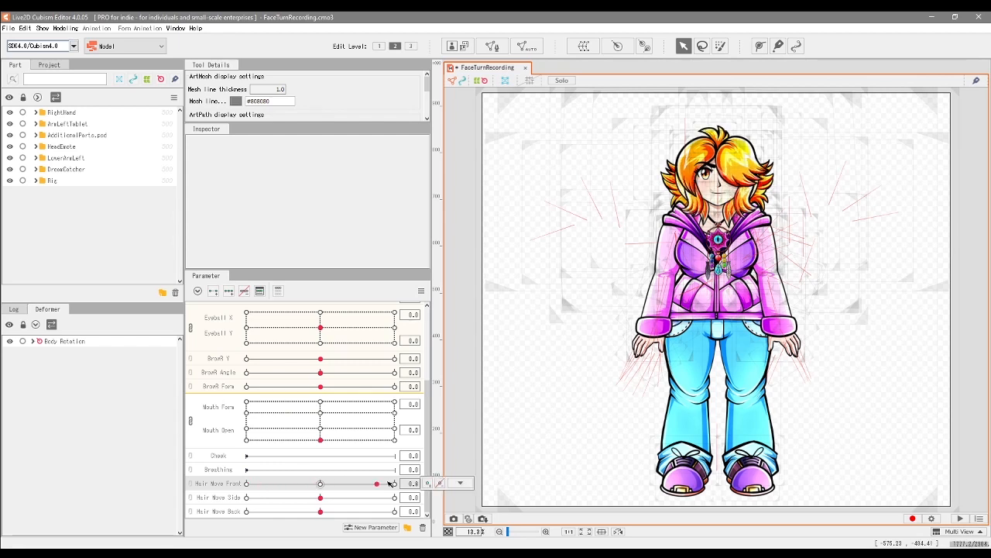
drag(378, 483, 349, 483)
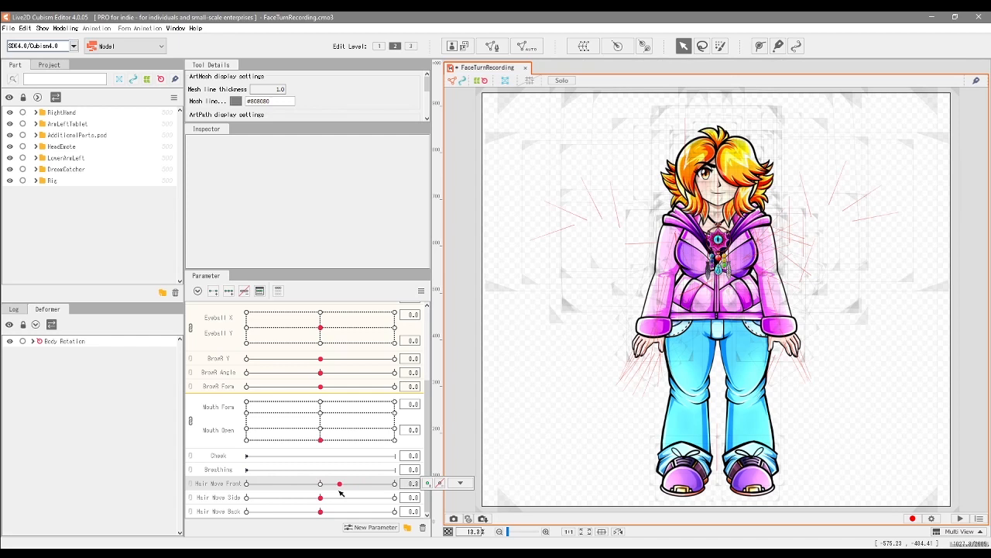
drag(338, 483, 269, 483)
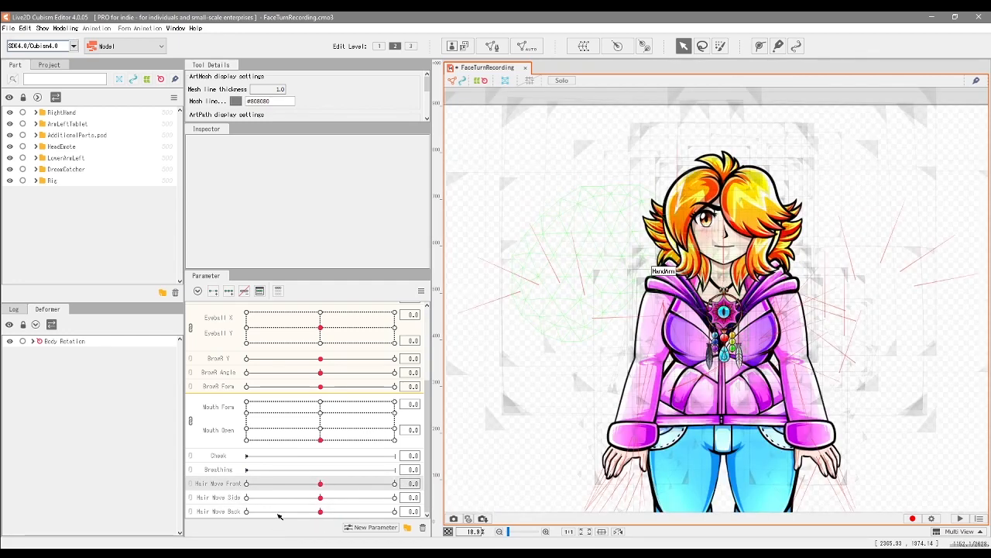
mouse_move(267, 529)
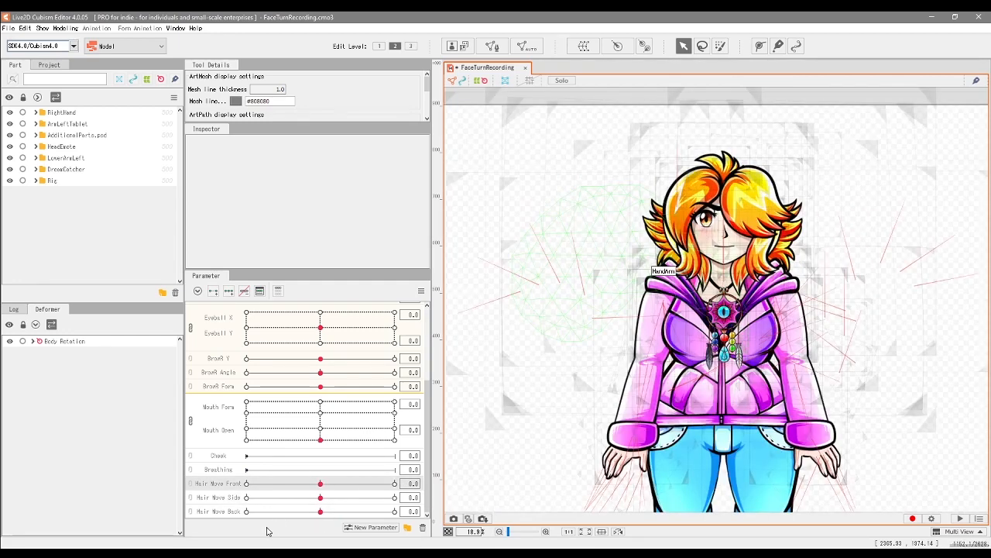